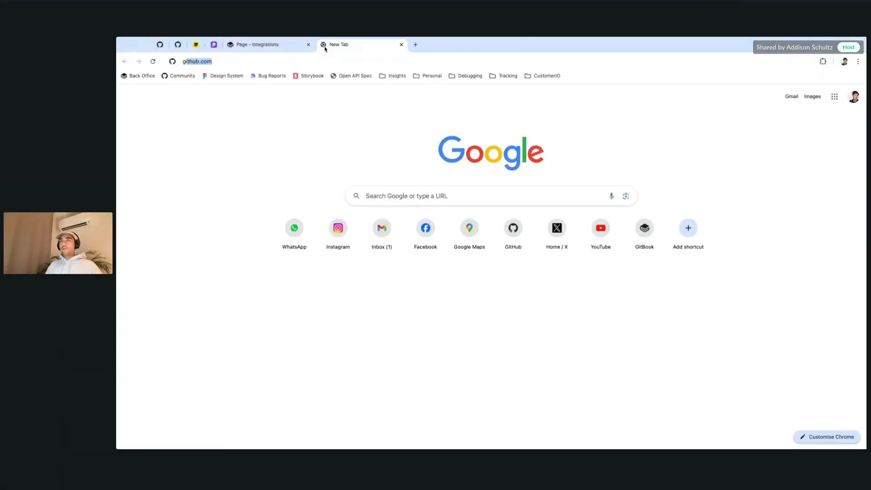
Step: Go to the GitBook homepage and expand the Product menu listing its solutions
left_click(644, 228)
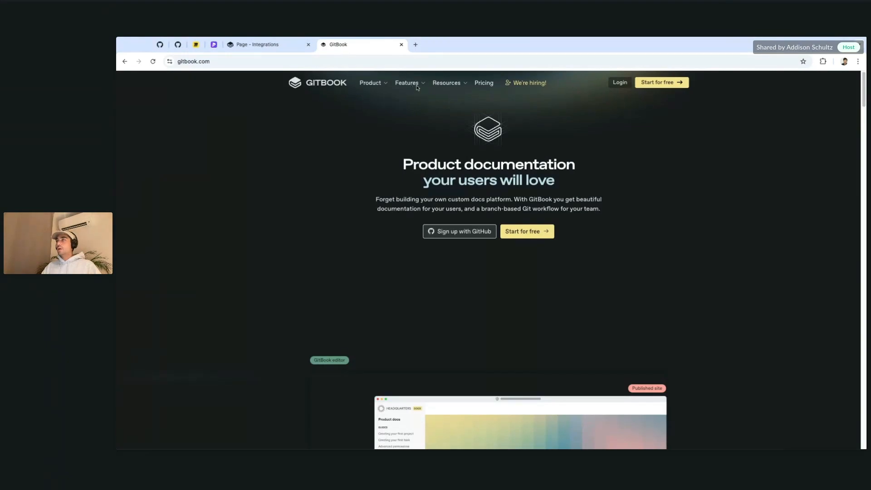
left_click(370, 82)
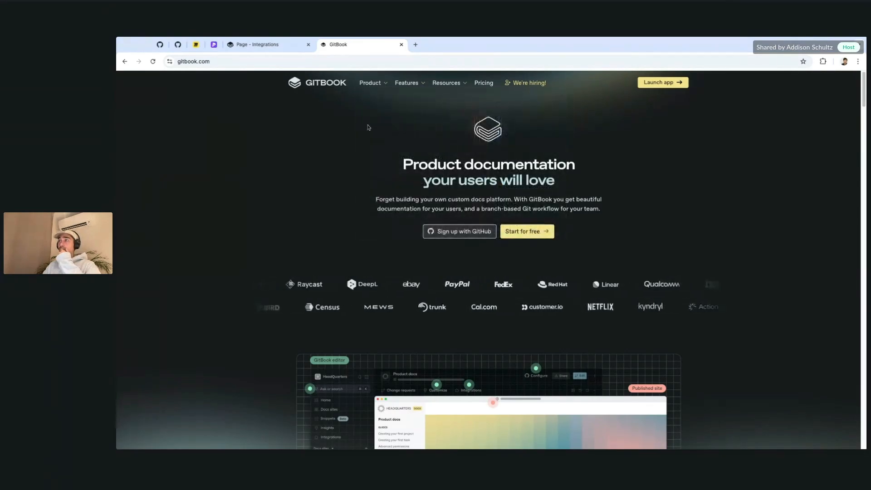
left_click(371, 82)
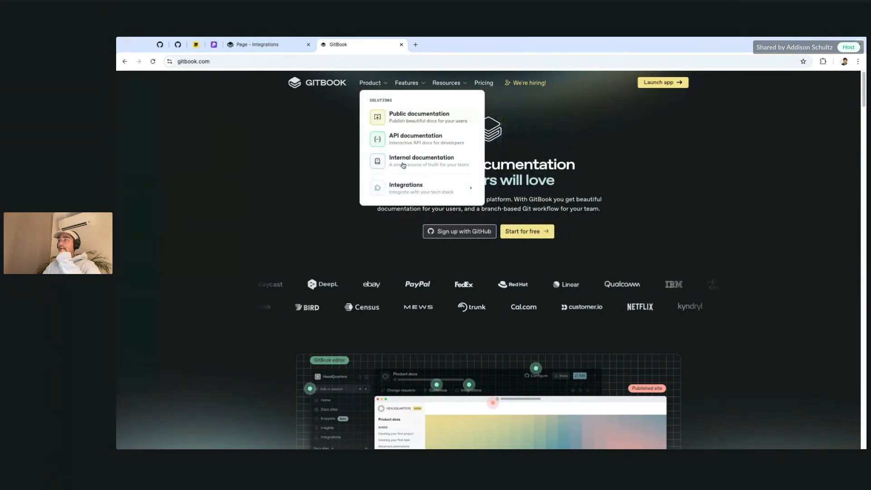
Step: Browse GitBook's Integrations catalogue down to the 'Pre-installed and ready to use' apps
left_click(406, 188)
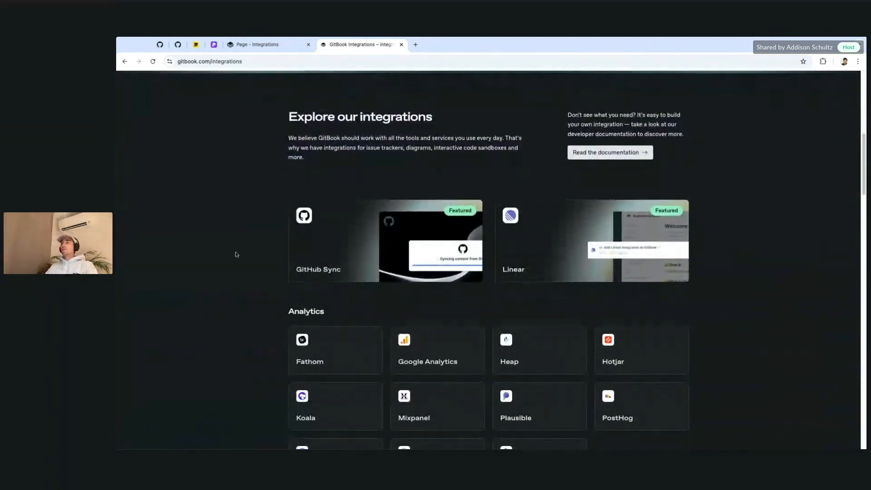
scroll("down", 3)
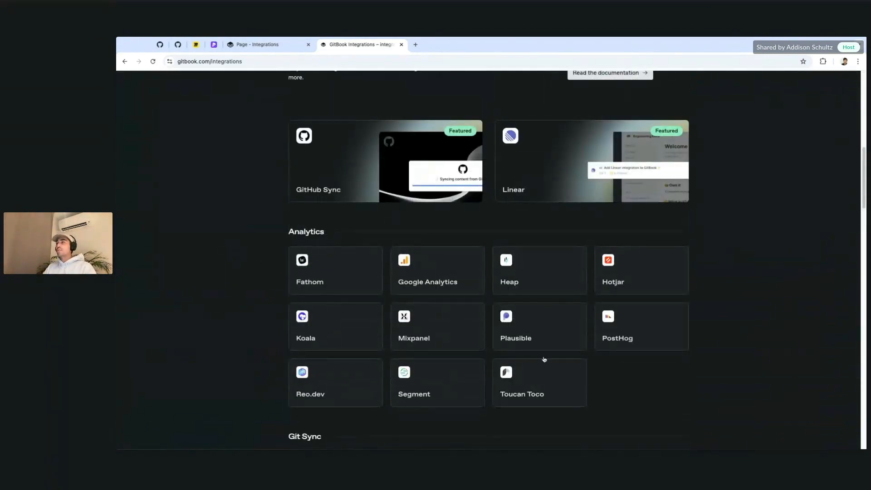
scroll("down", 3)
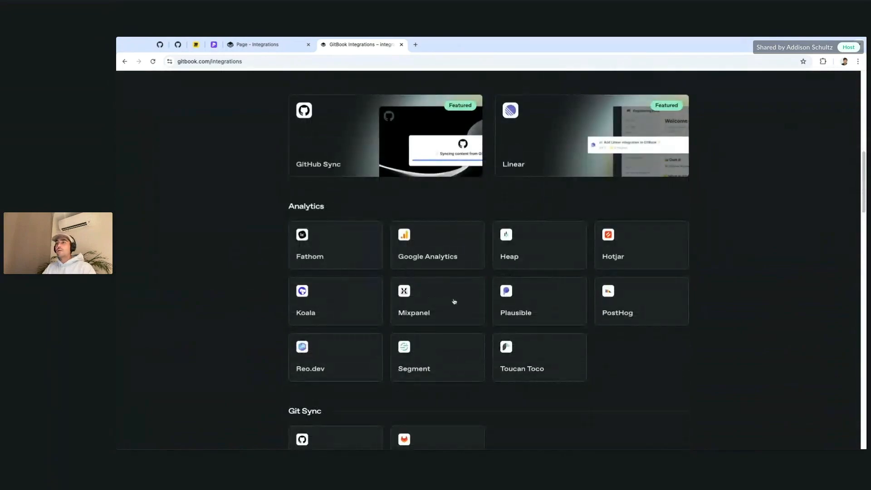
scroll("down", 3)
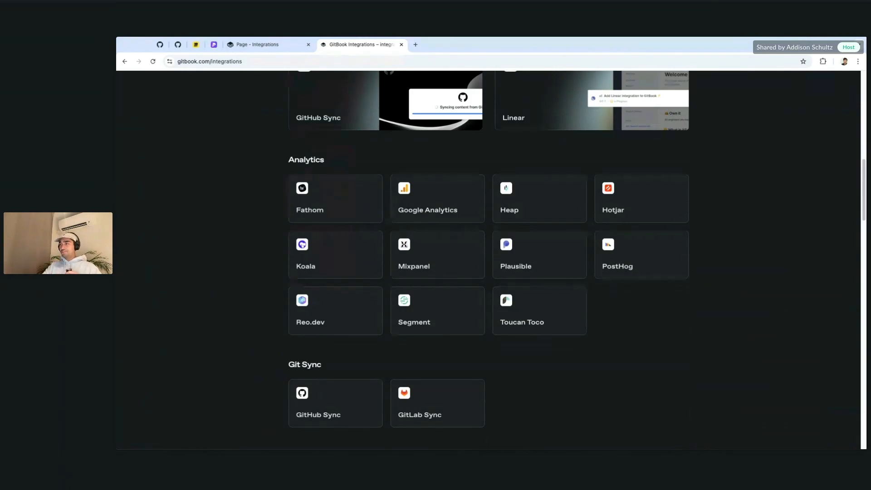
scroll("down", 3)
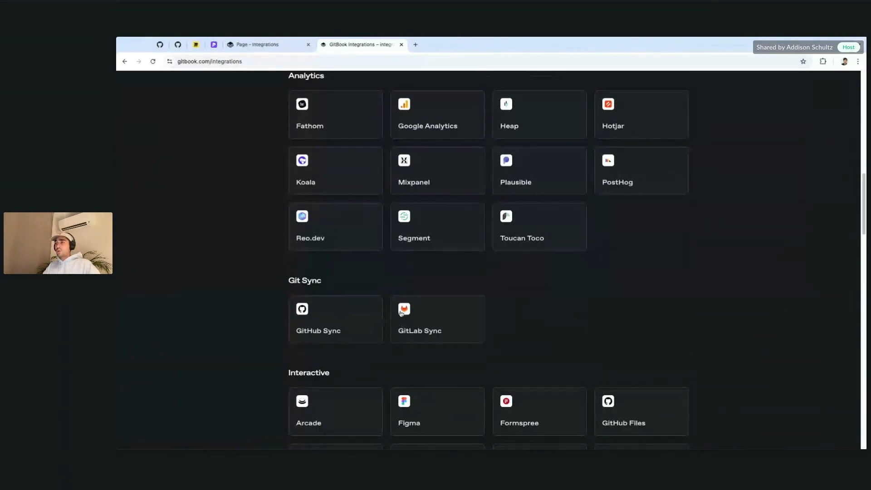
scroll("down", 3)
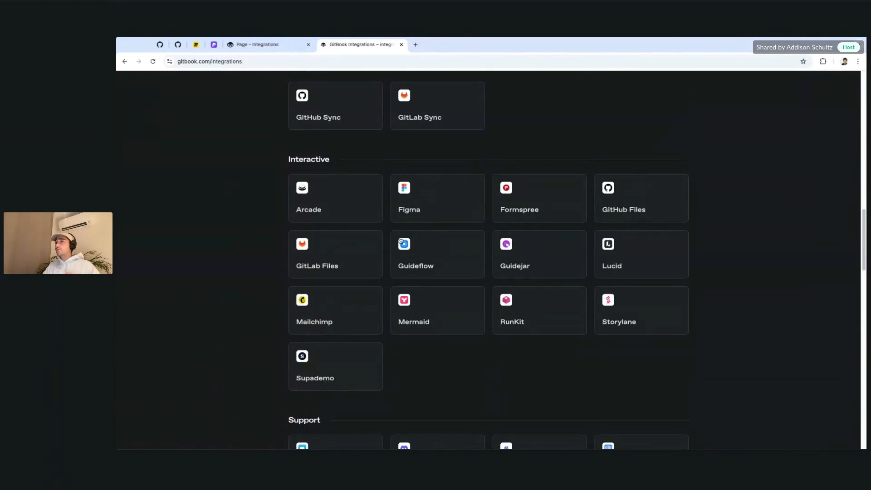
scroll("down", 3)
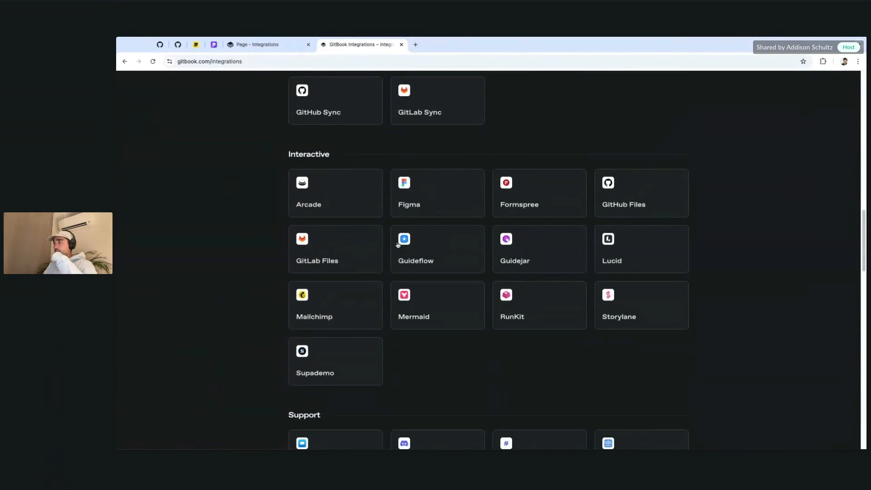
scroll("down", 3)
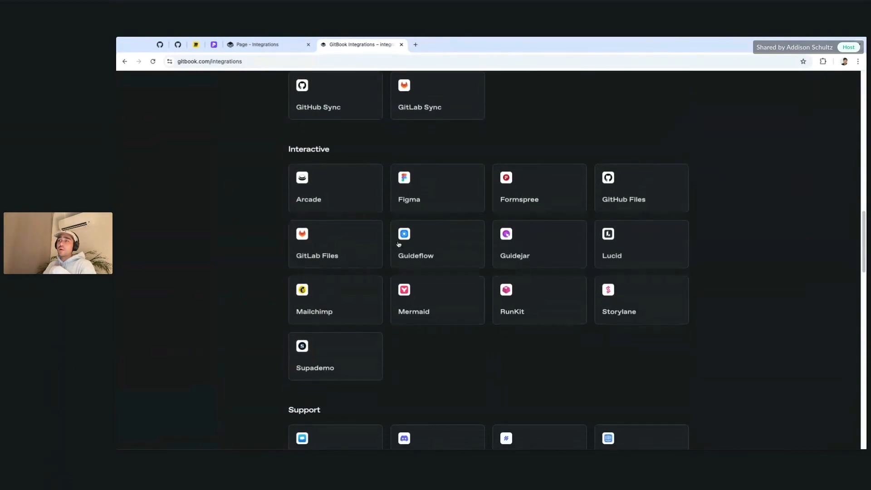
scroll("down", 3)
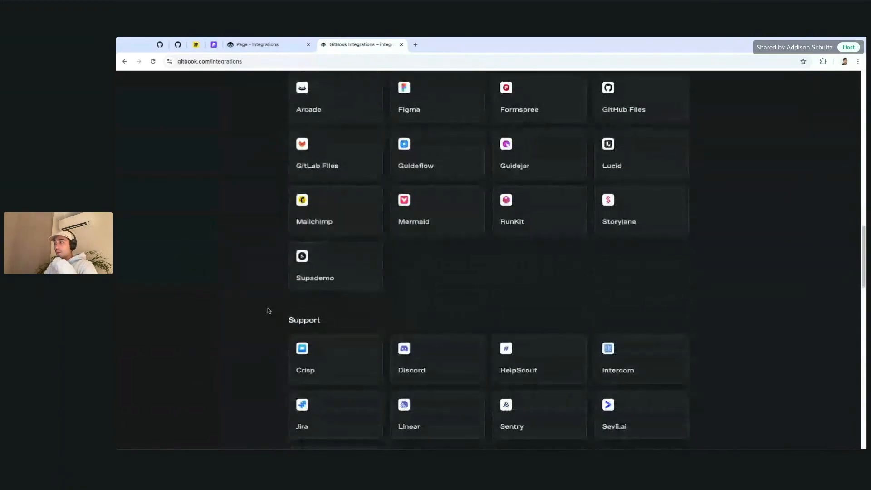
scroll("down", 3)
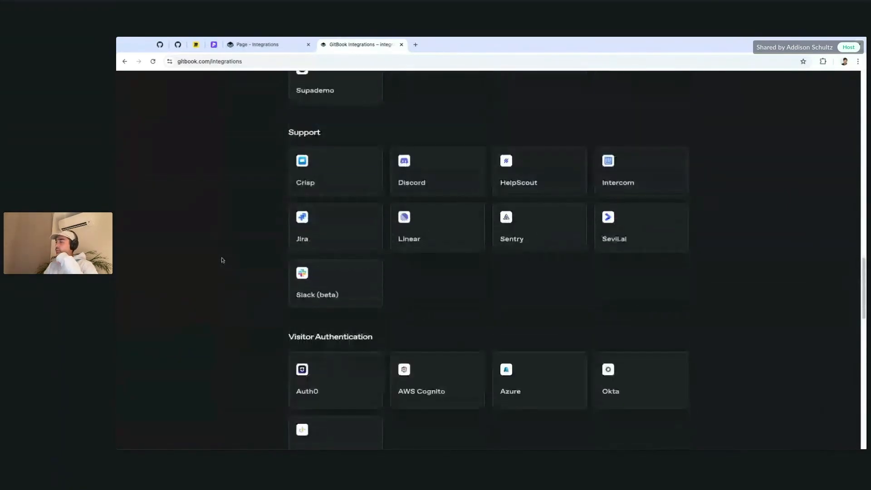
scroll("down", 3)
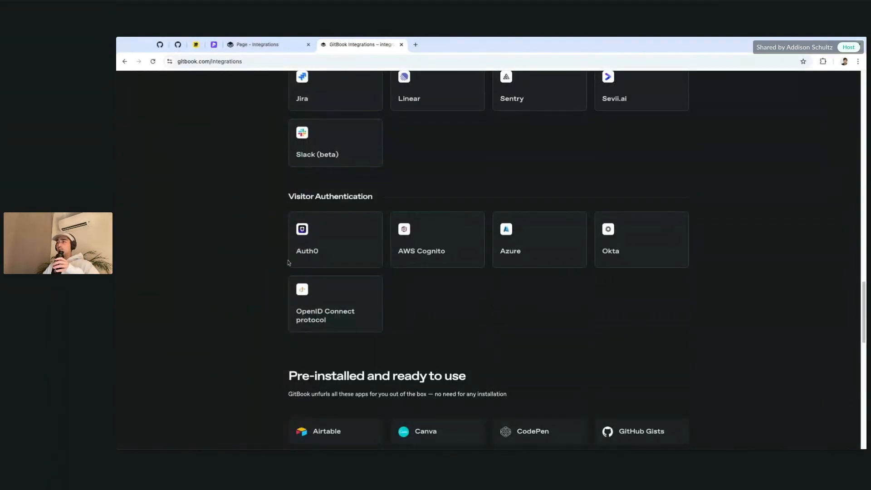
mouse_move(497, 302)
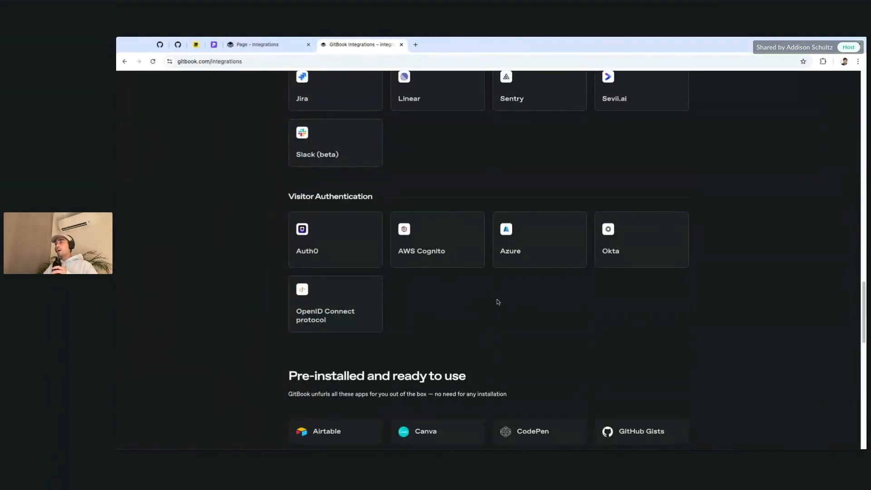
mouse_move(481, 309)
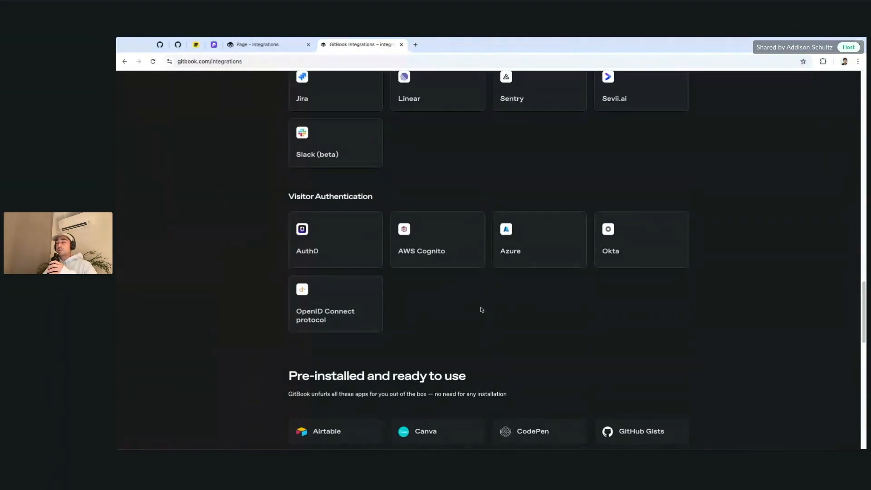
scroll("down", 3)
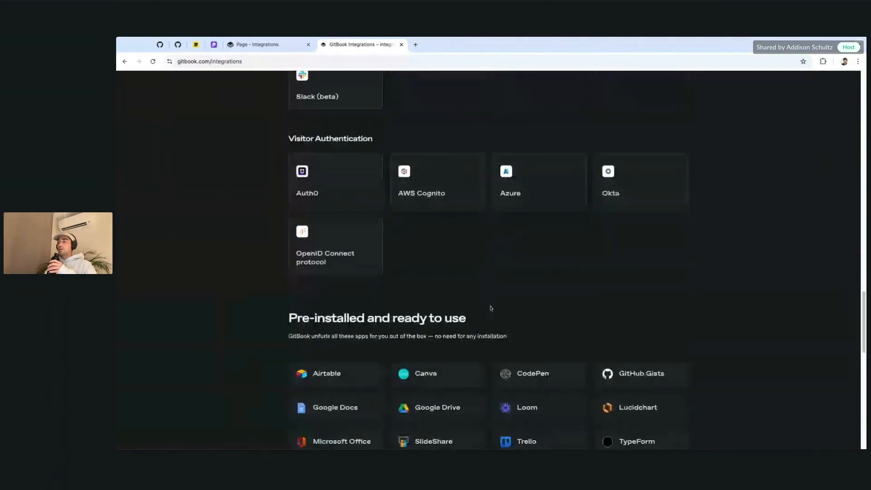
scroll("down", 3)
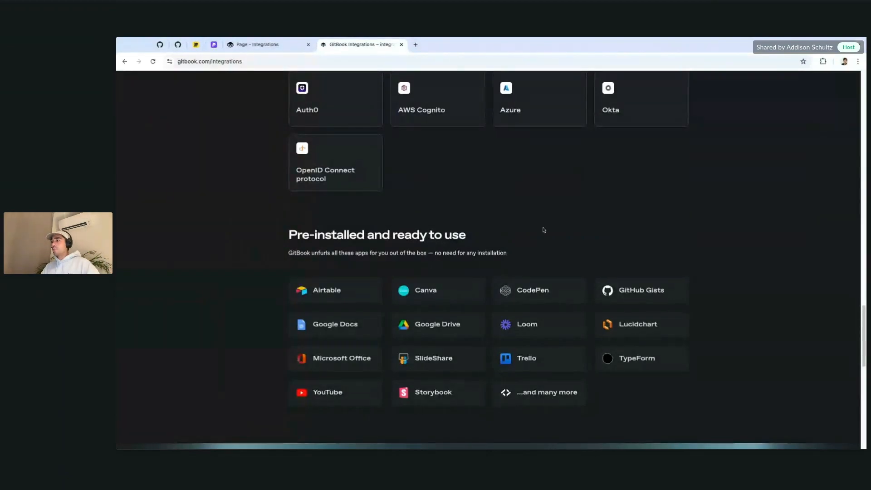
scroll("down", 3)
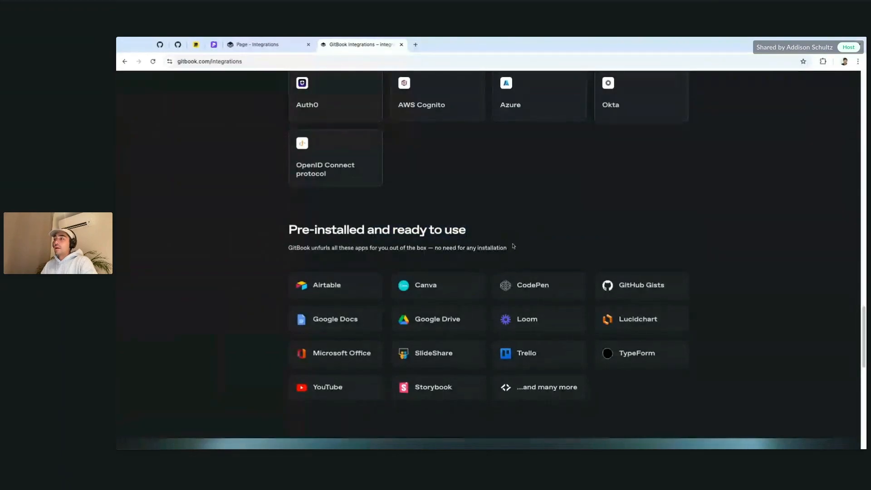
Step: View Iframely's supported domains page via '...and many more' and scroll through it
left_click(415, 44)
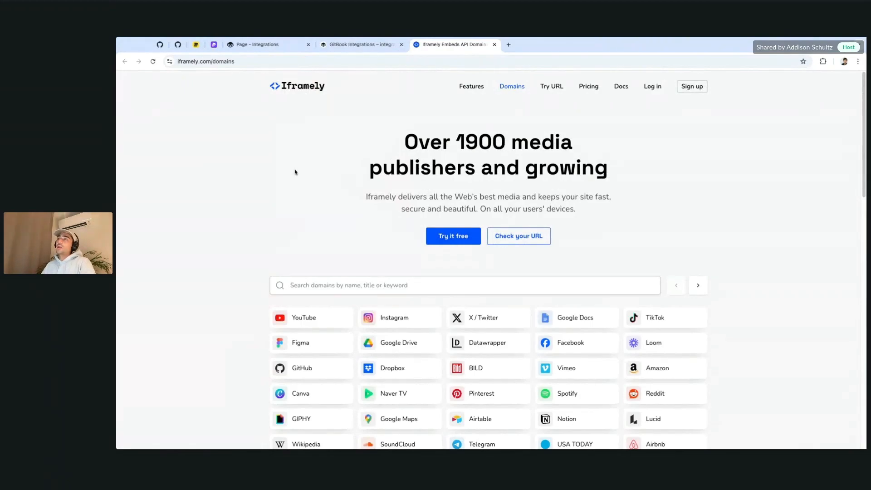
scroll("down", 3)
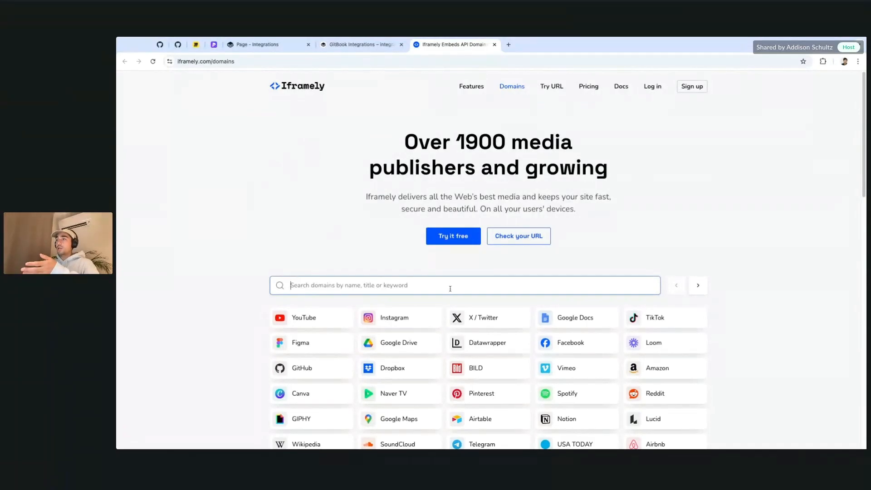
scroll("down", 3)
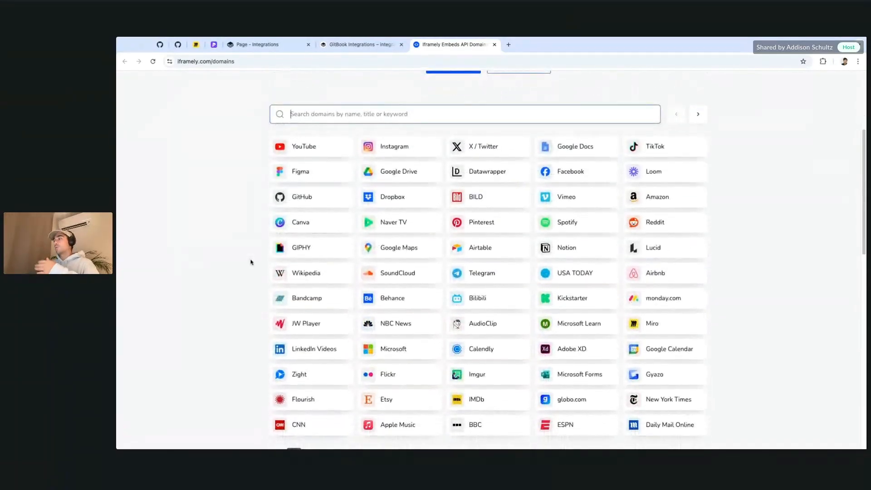
scroll("up", 3)
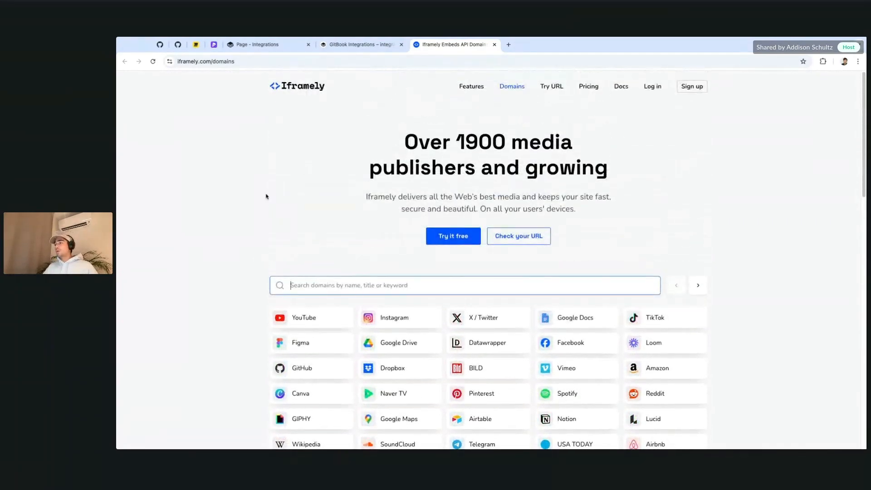
mouse_move(307, 76)
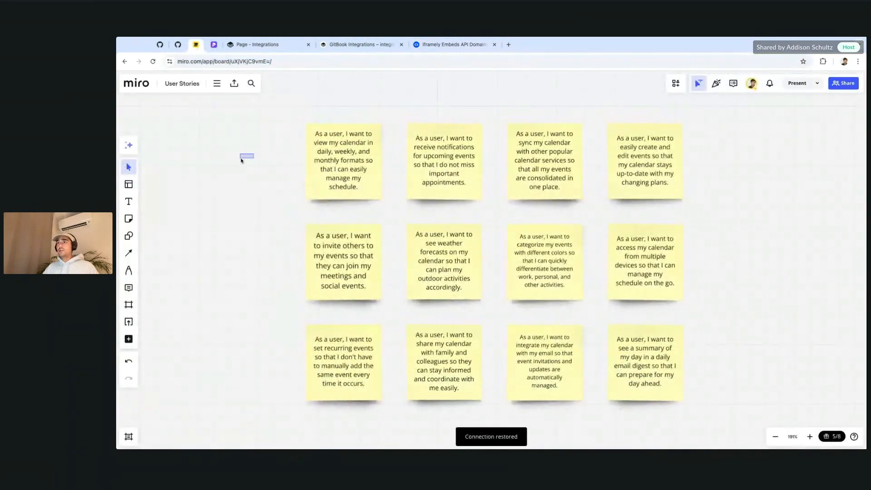
Step: Grab the Miro User Stories board address and go back to GitBook's Integrations page
left_click(224, 61)
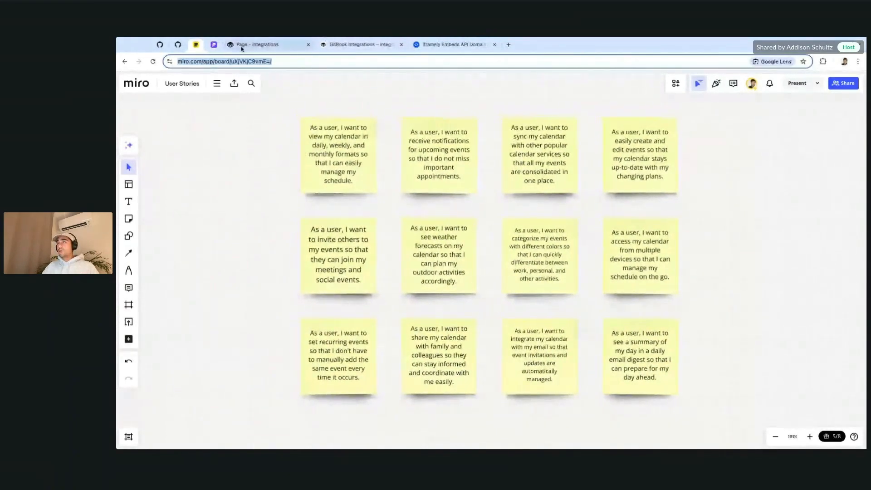
left_click(267, 45)
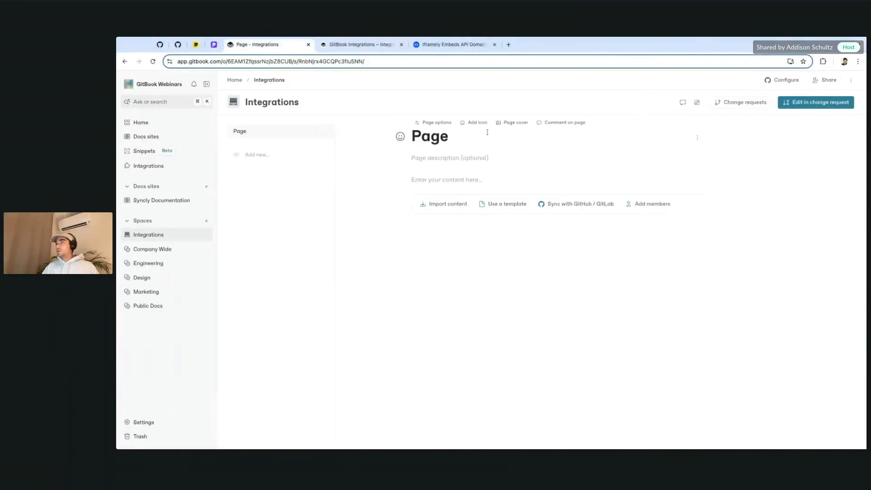
type("Miro")
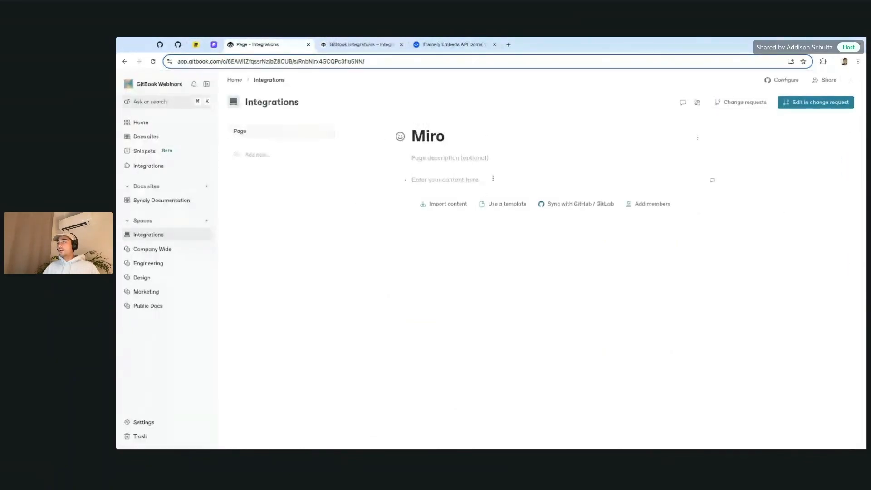
type("https://miro.com/app/board/uXjVKjC9vnjE=/")
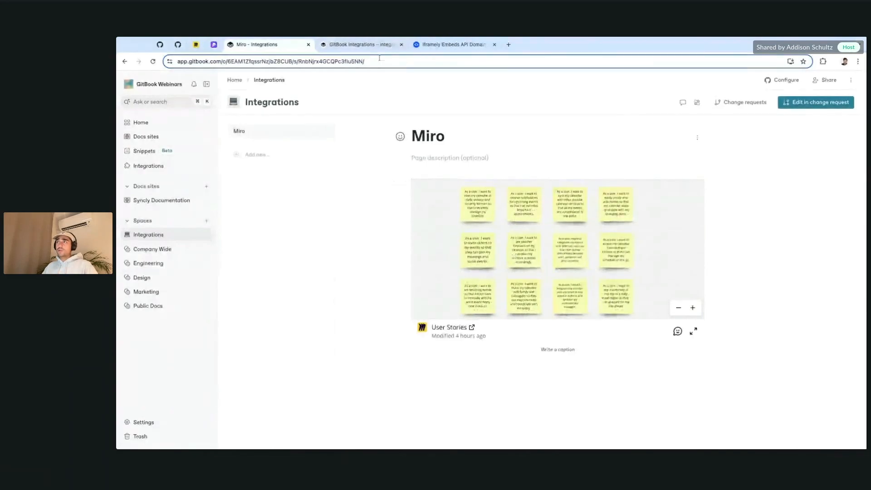
left_click(362, 45)
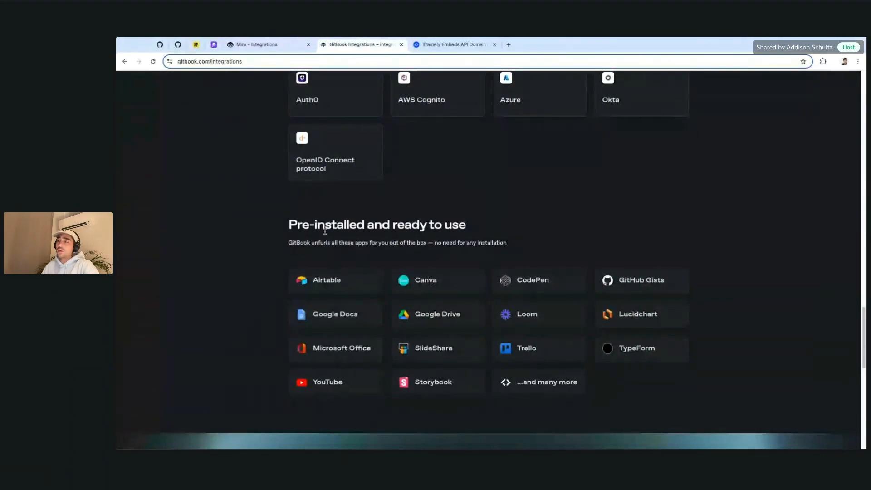
Step: Scroll the pre-installed integrations list, then return to the Miro page tab
scroll("down", 3)
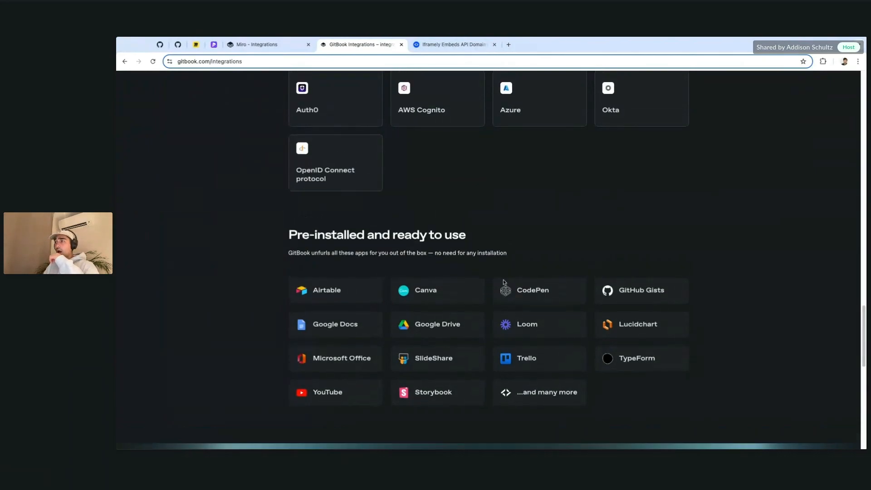
left_click(256, 45)
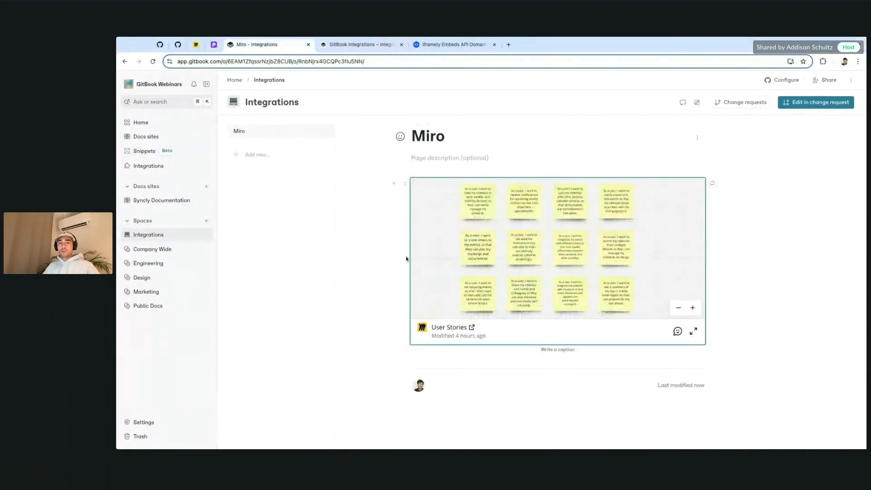
Step: Add a blank page titled 'GitHub' to the Integrations space
left_click(257, 154)
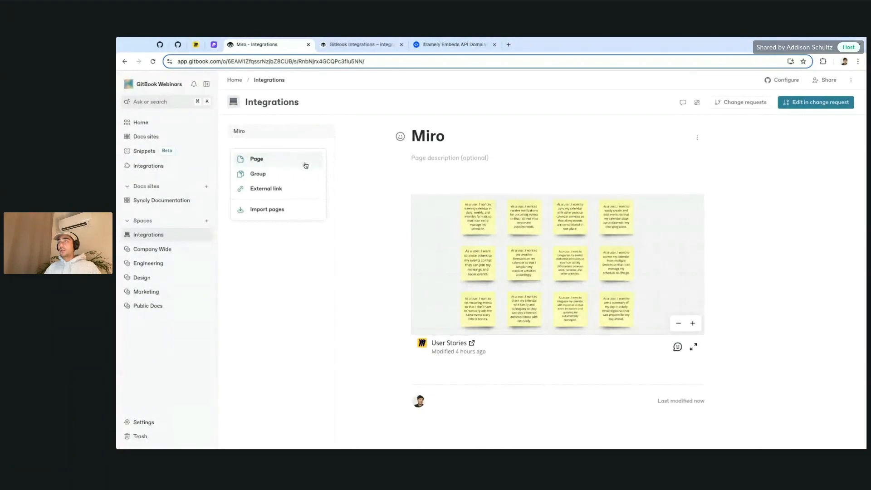
left_click(256, 158)
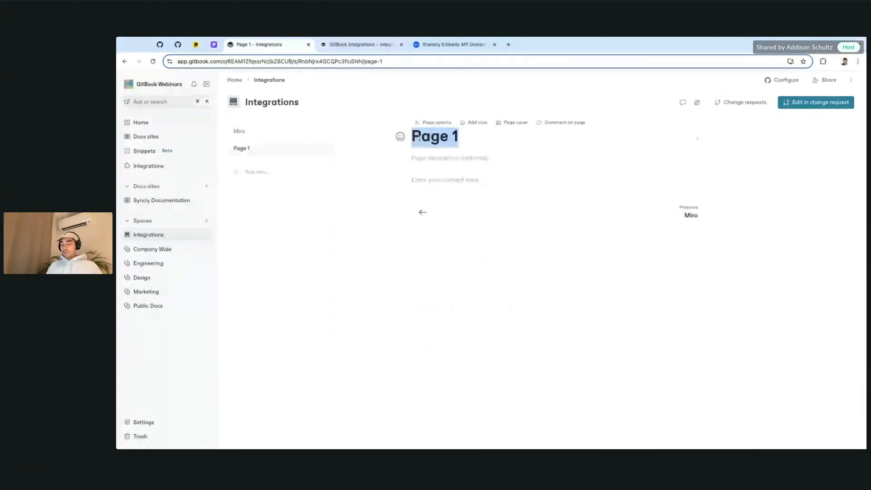
type("G")
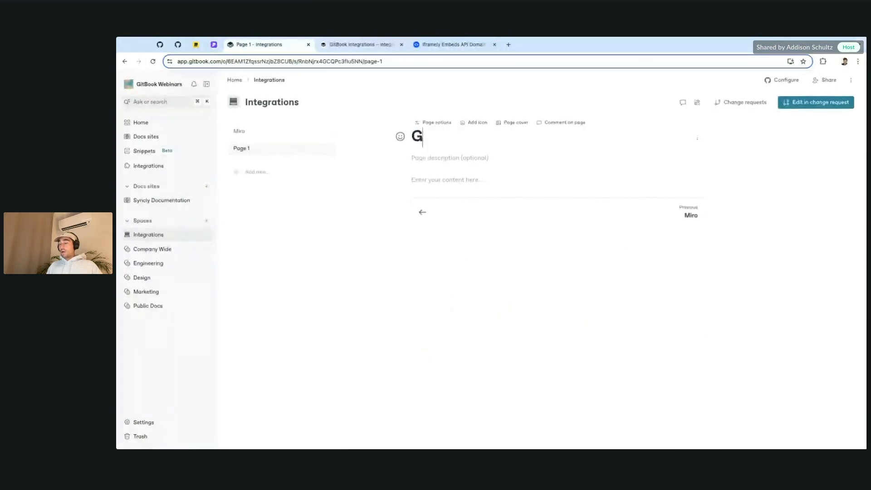
type("itHub")
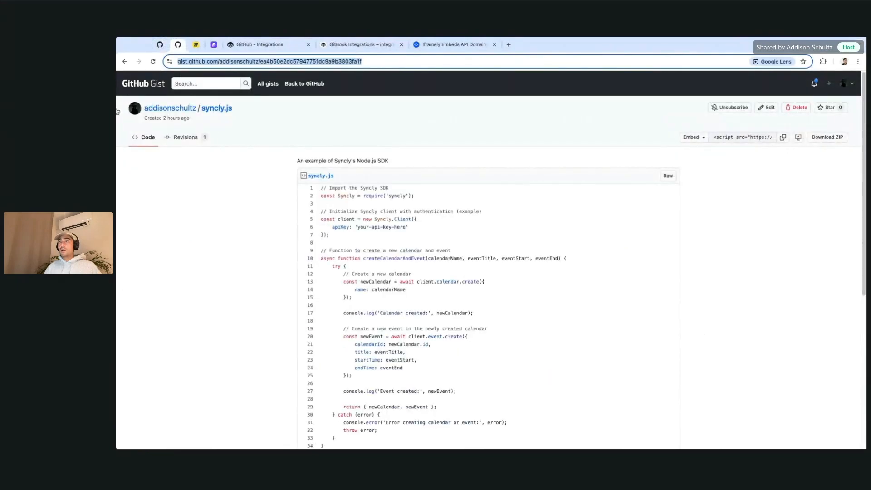
mouse_move(324, 121)
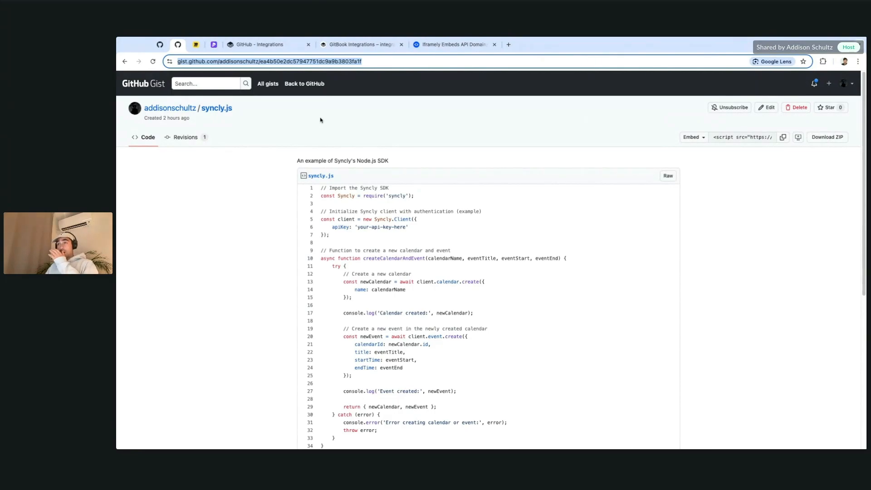
Step: Copy the syncly.js gist URL and return to the GitHub page in GitBook
left_click(267, 45)
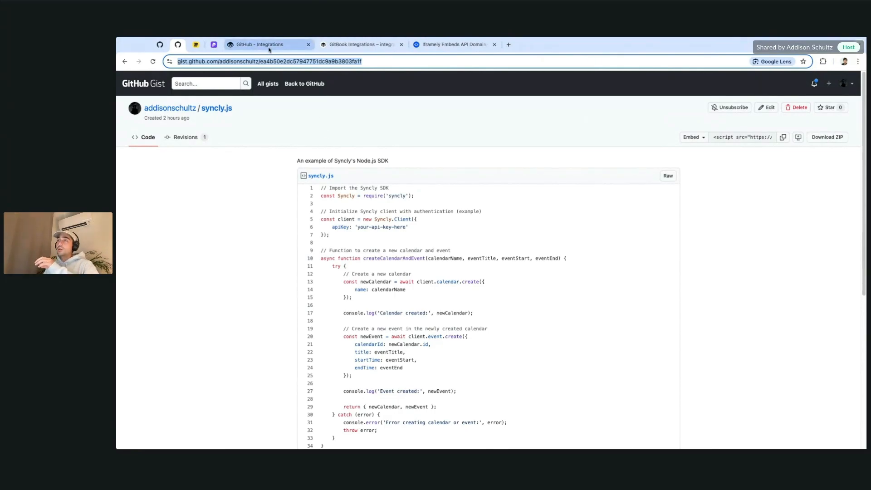
left_click(268, 44)
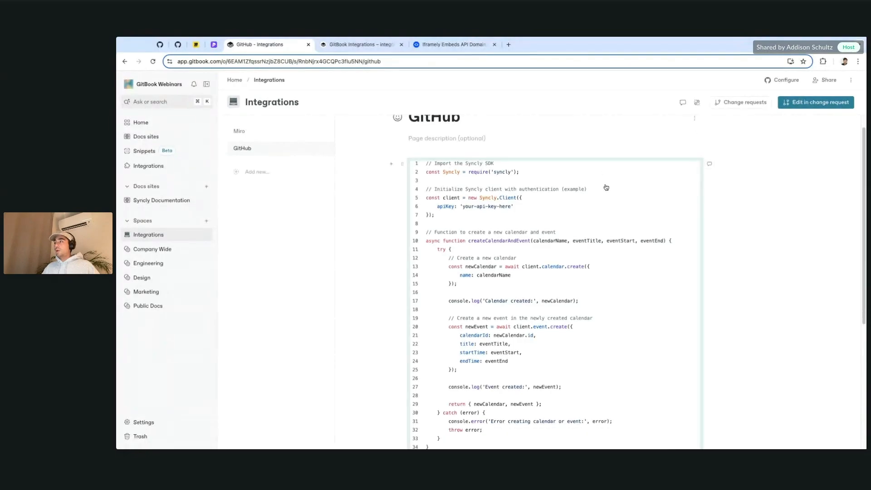
Step: Scroll through the embedded syncly.js gist on the GitHub page
scroll("down", 3)
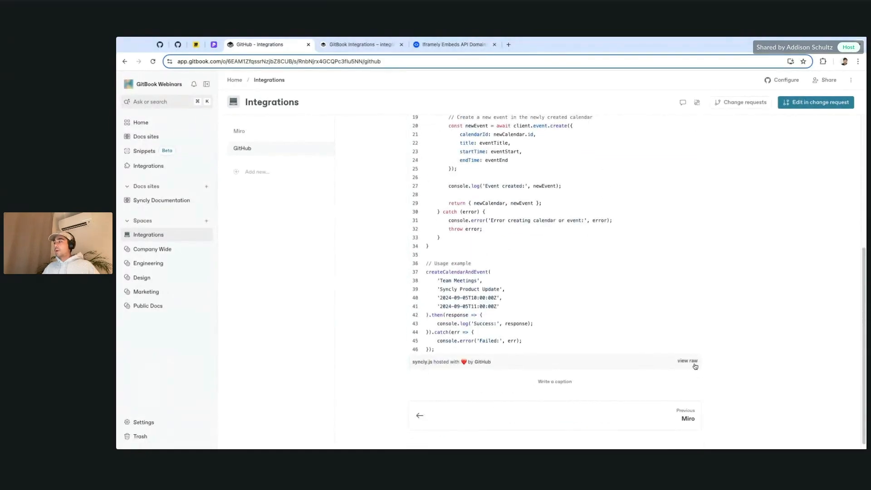
scroll("up", 3)
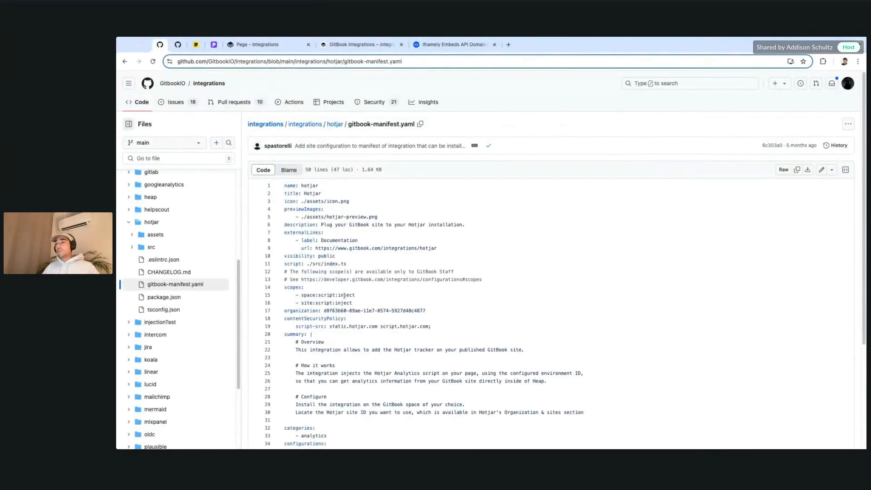
Step: Highlight lines 34–50 of the Hotjar gitbook-manifest.yaml to get their permalink
scroll("down", 3)
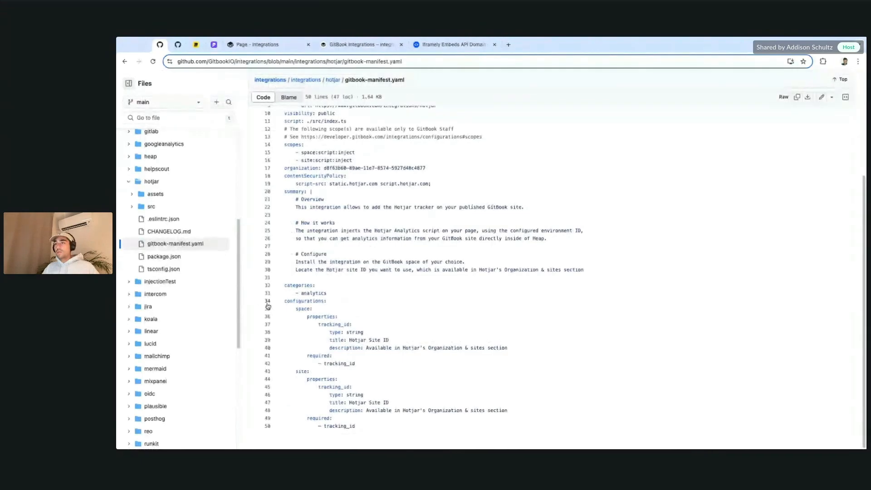
left_click(268, 301)
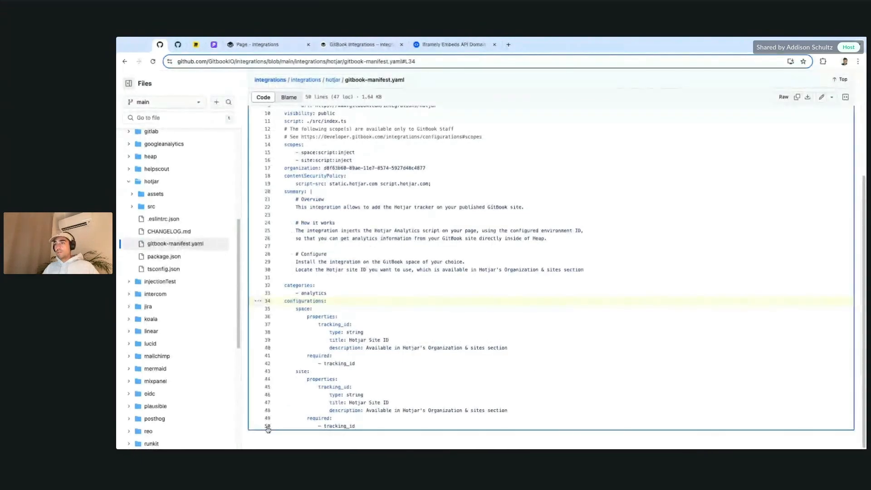
left_click(268, 426)
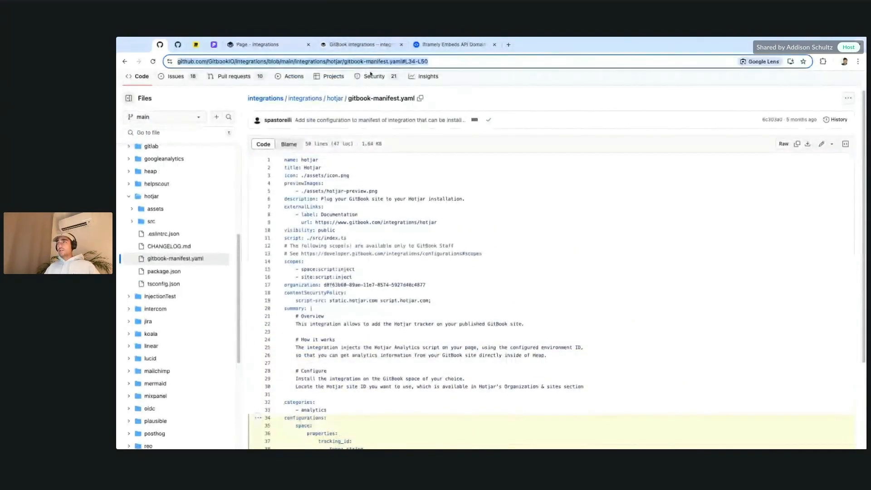
Step: Title the new untitled page 'GitHub Files'
left_click(267, 44)
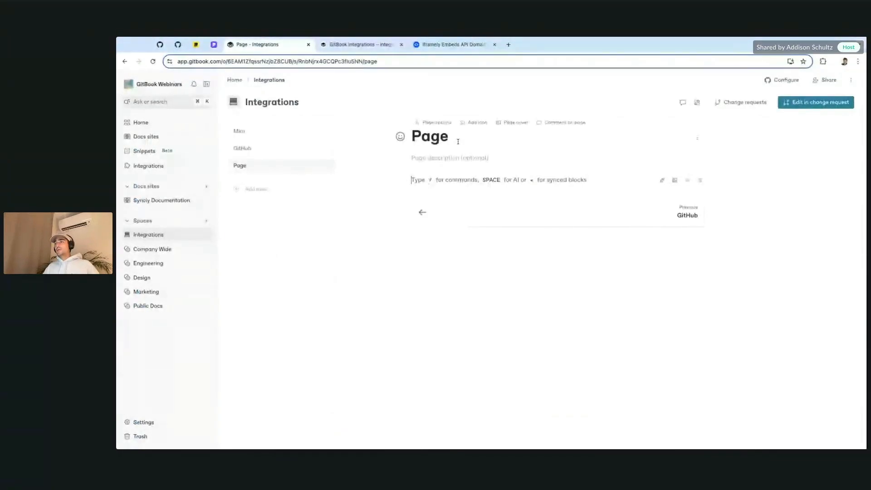
type("GitHub")
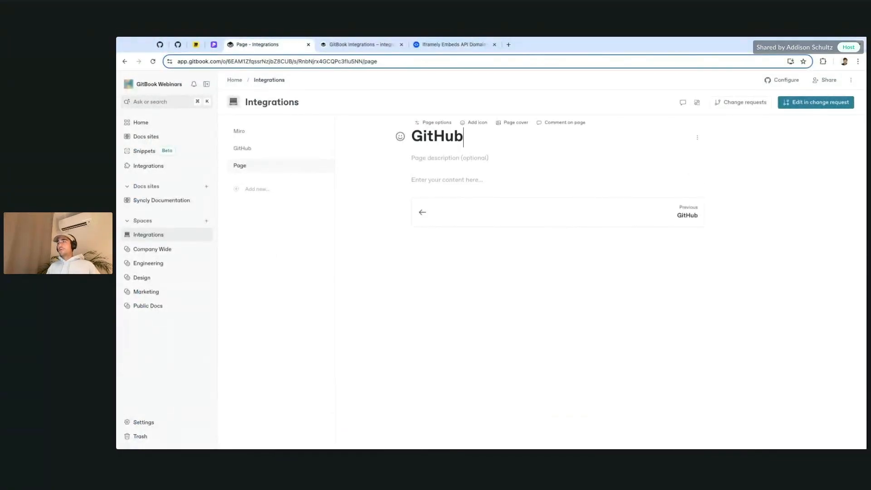
type("Files")
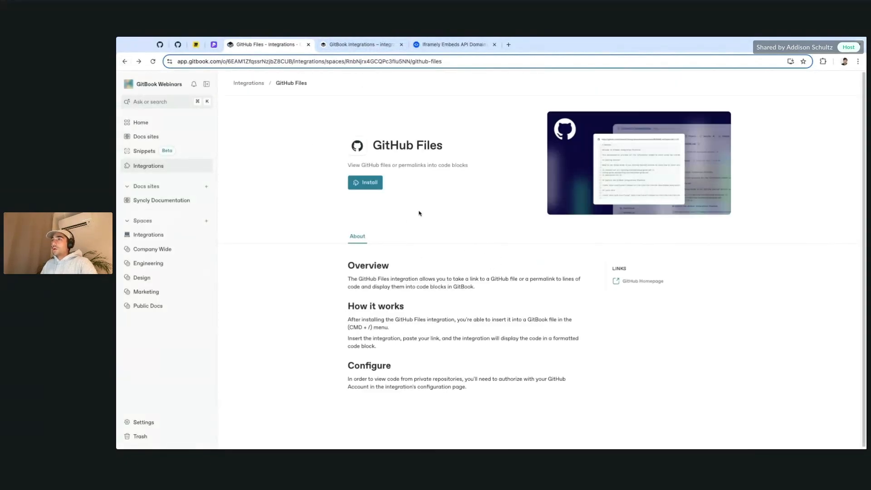
Step: Install the GitHub Files integration and review the spaces it can be enabled for
left_click(364, 183)
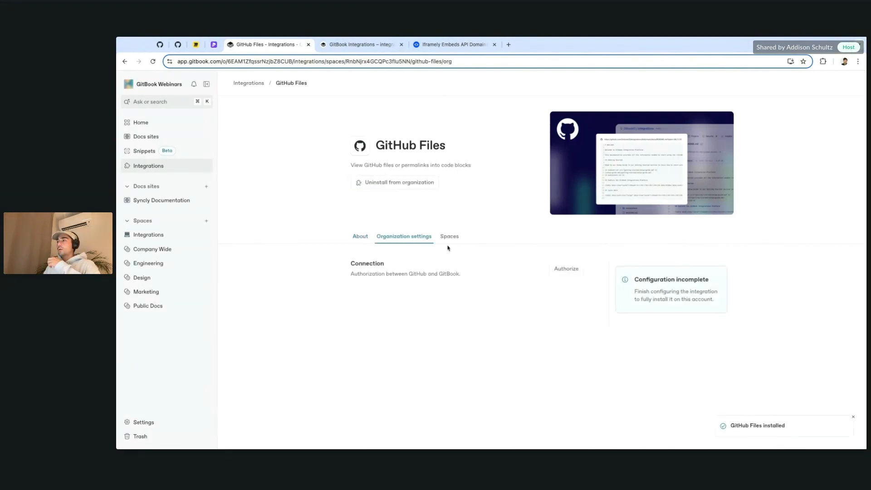
left_click(449, 236)
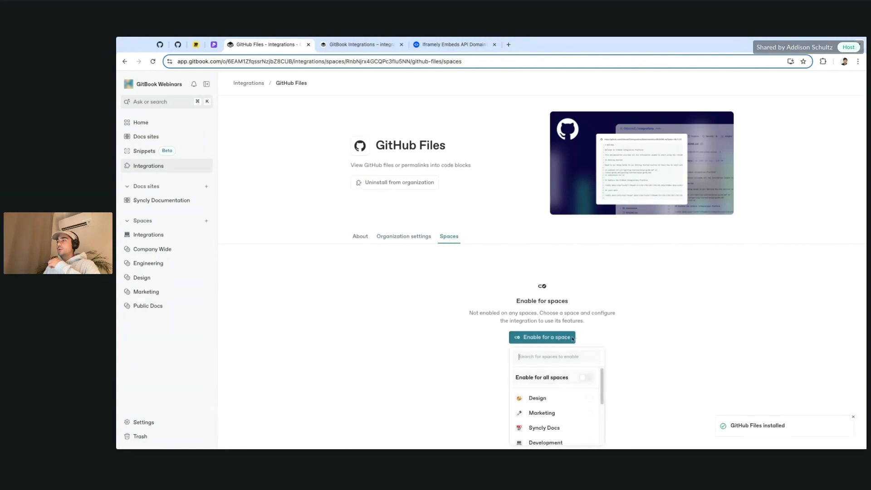
scroll("down", 3)
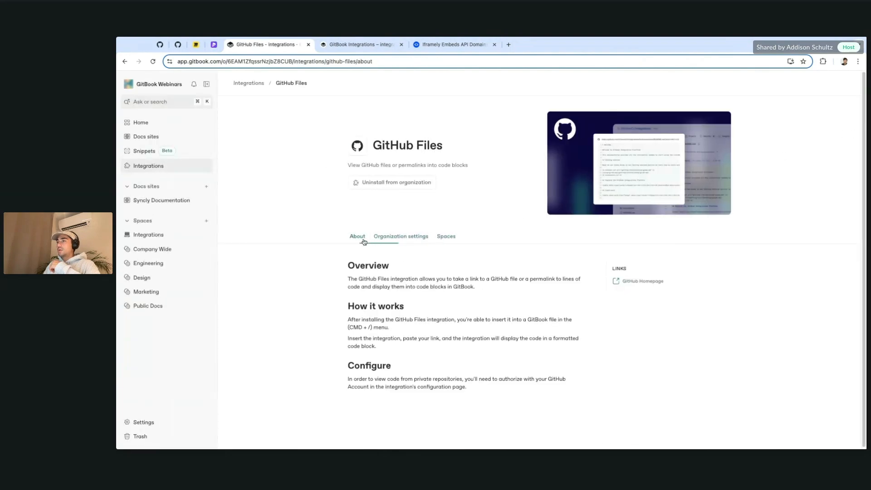
Step: Check the integration's organization settings, then embed the Hotjar gitbook-manifest.yaml permalink on the GitHub Files page
left_click(446, 236)
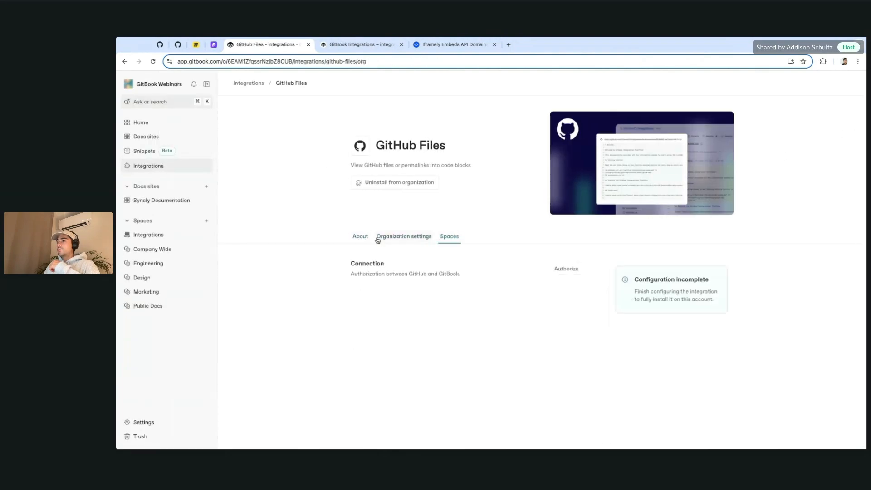
left_click(404, 236)
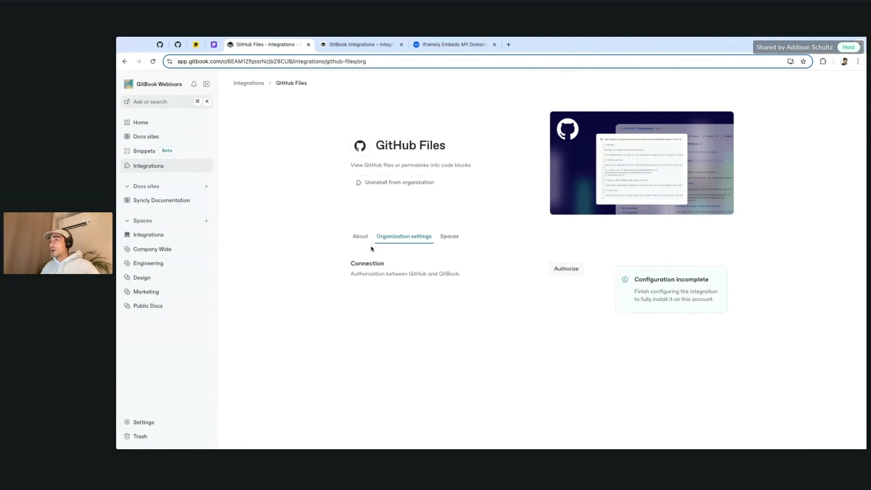
left_click(360, 236)
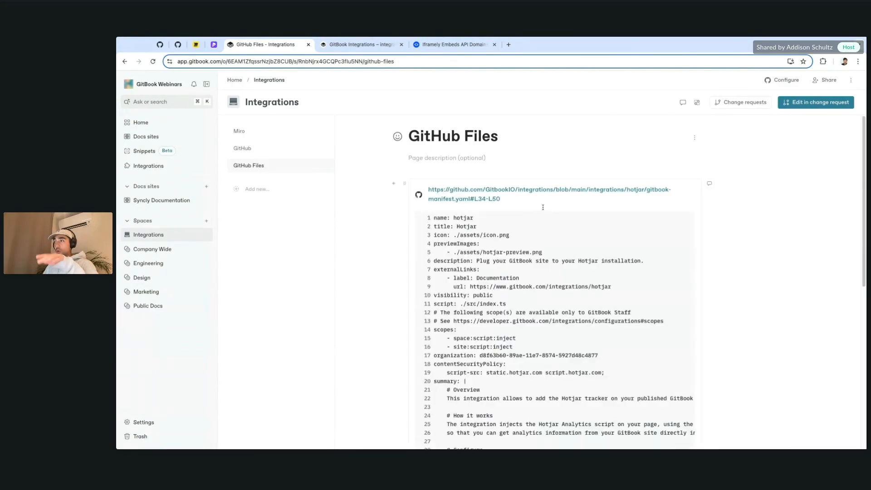
Step: Scroll through the embedded Hotjar manifest code block, then reopen the syncly.js gist
scroll("down", 3)
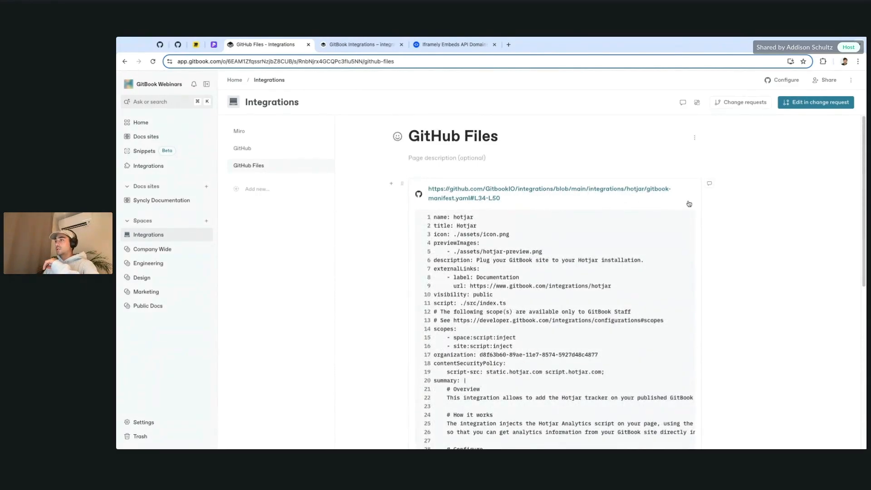
scroll("down", 3)
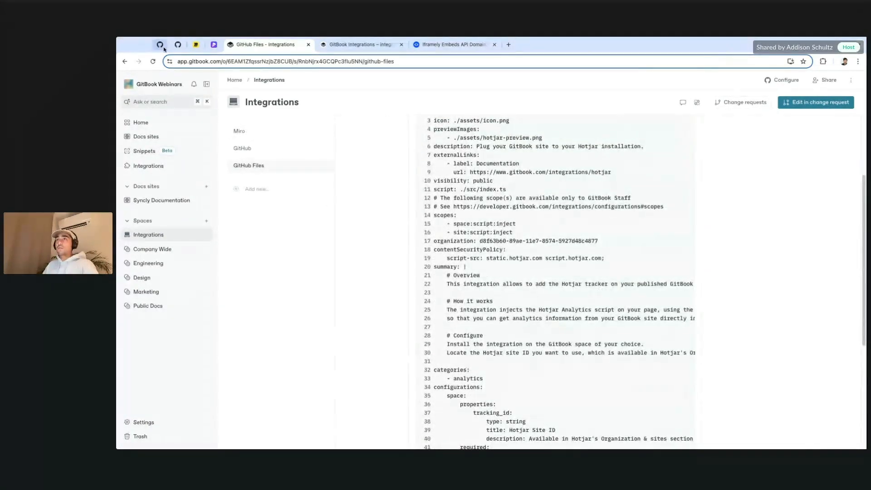
left_click(160, 44)
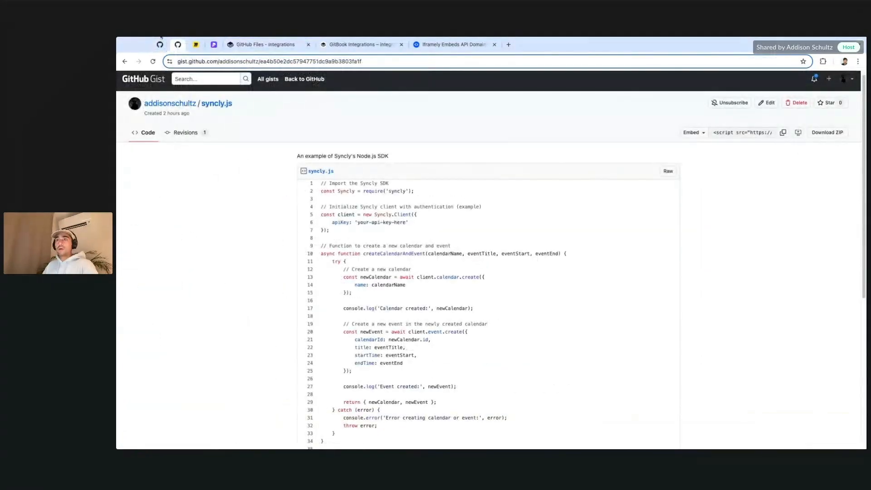